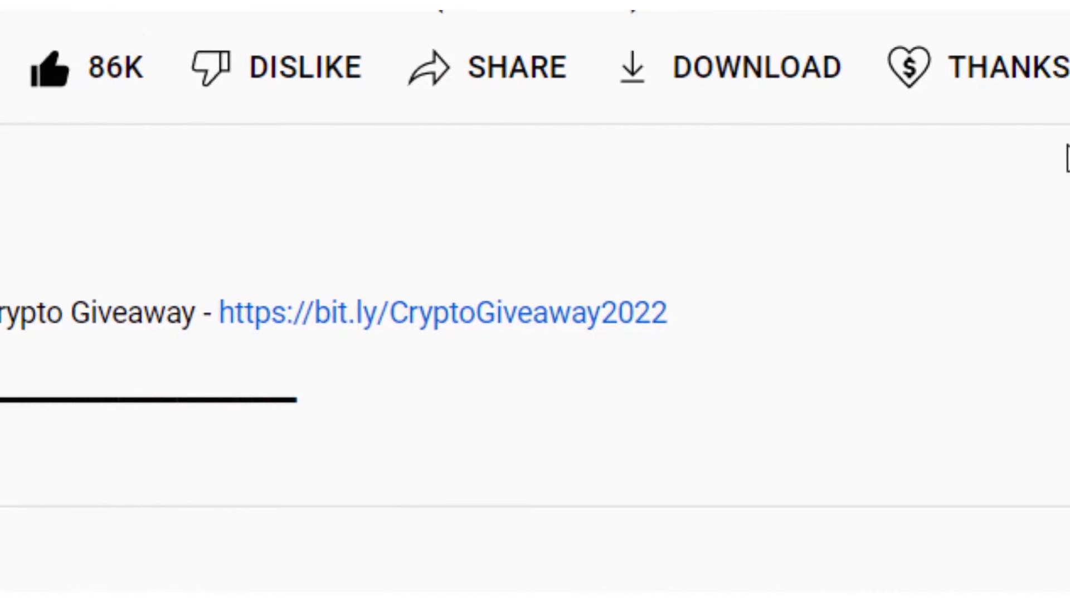
- Reach Apps & features and scroll the installed apps down to Microsoft Office Professional Plus 2013
{"action": "left_click", "coordinate": [875, 211]}
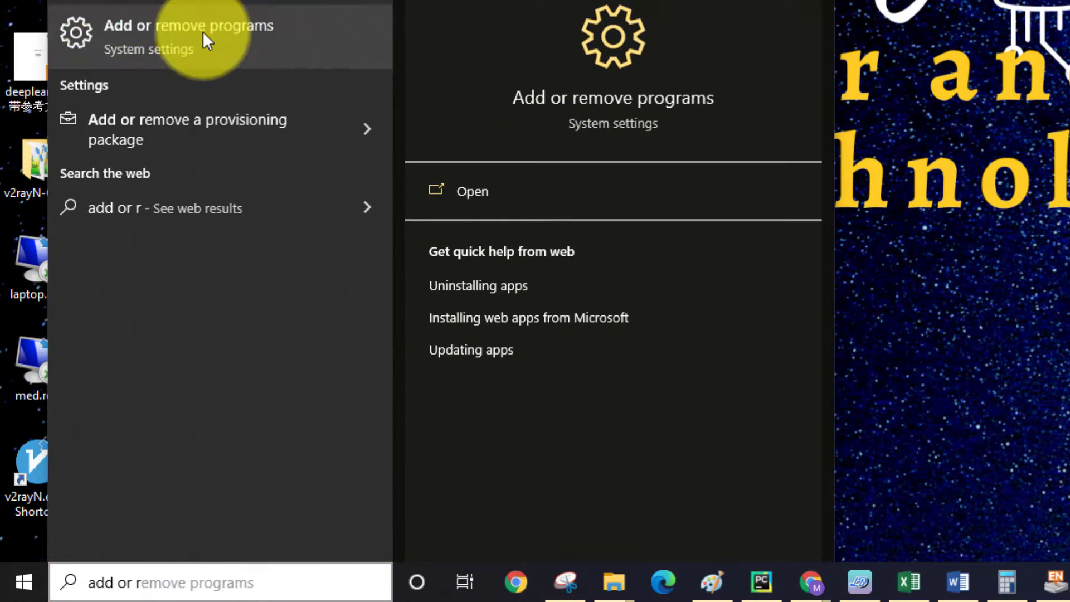
{"action": "left_click", "coordinate": [192, 26]}
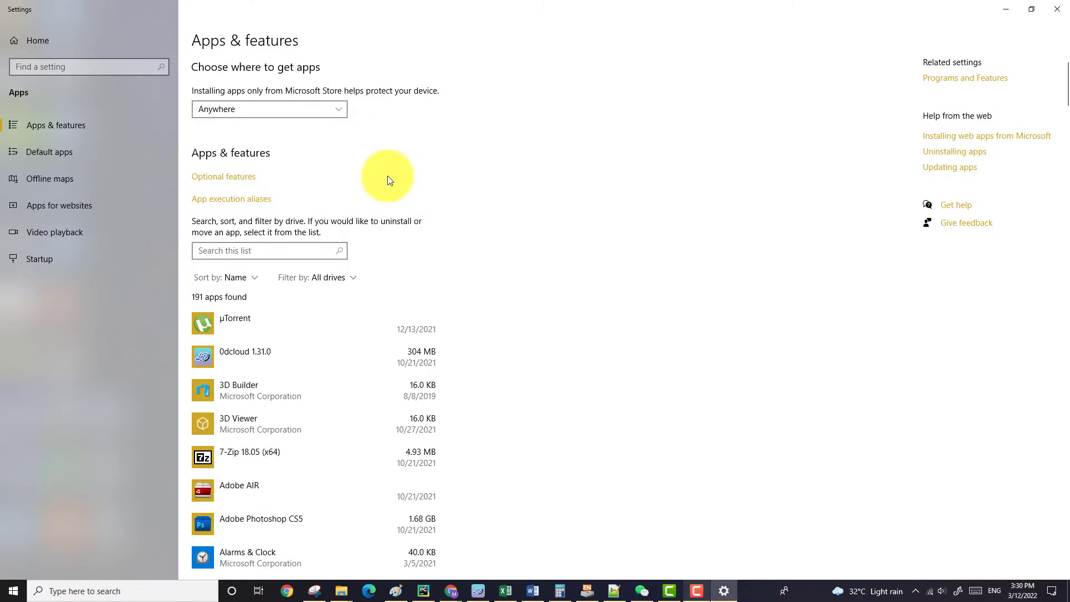
{"action": "scroll", "scroll_direction": "down", "scroll_amount": 3}
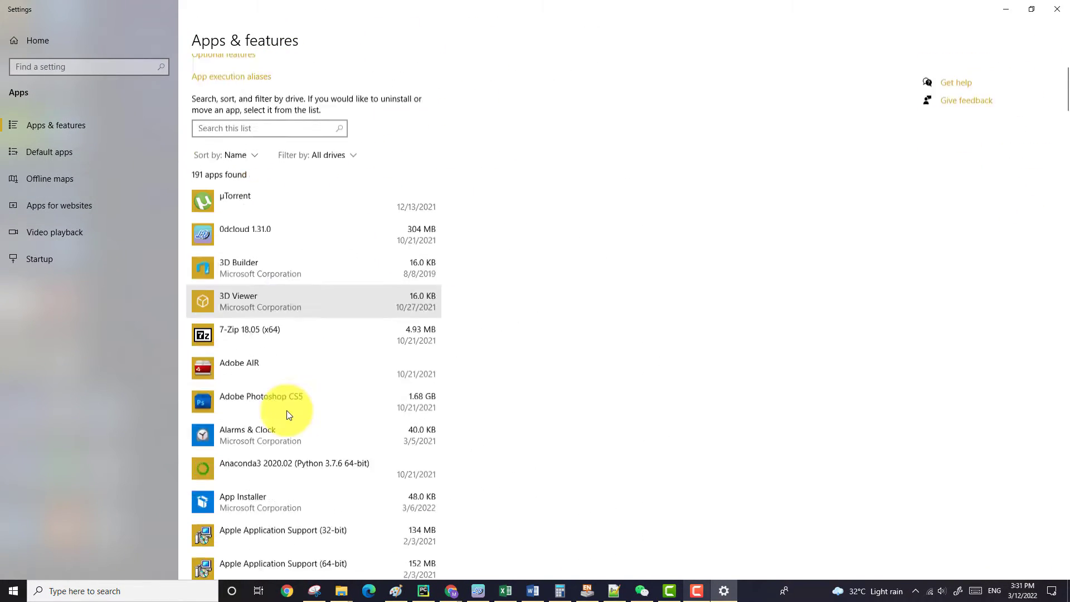
{"action": "scroll", "scroll_direction": "down", "scroll_amount": 3}
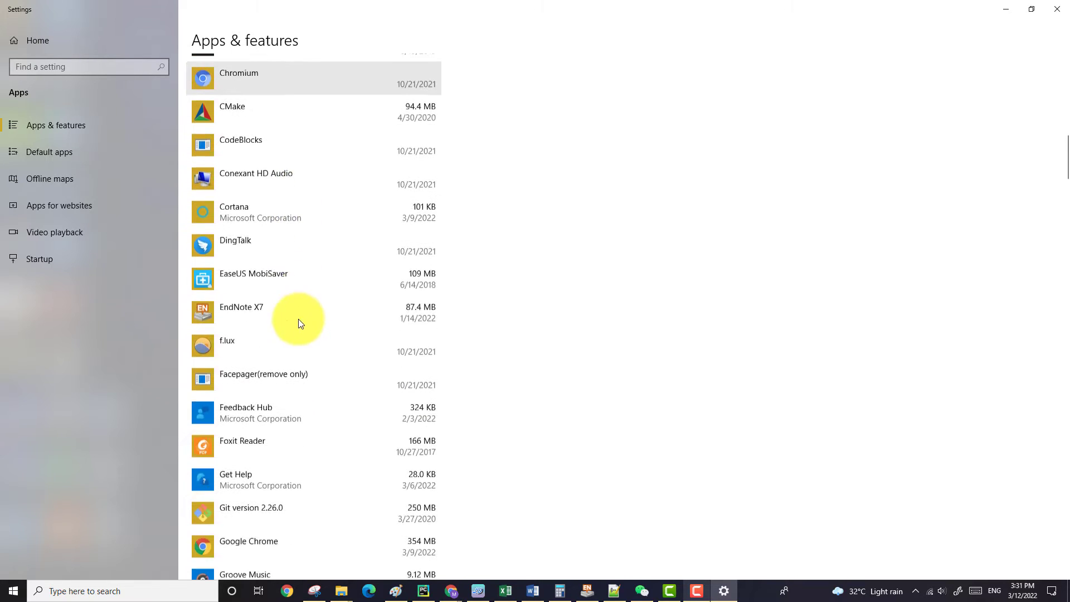
{"action": "scroll", "scroll_direction": "down", "scroll_amount": 3}
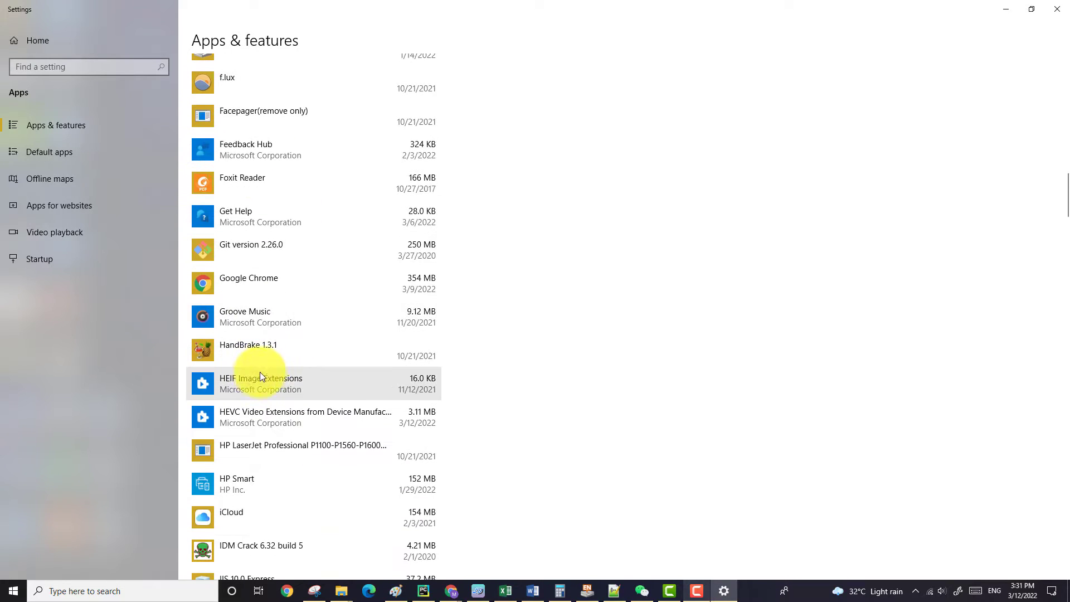
{"action": "scroll", "scroll_direction": "down", "scroll_amount": 3}
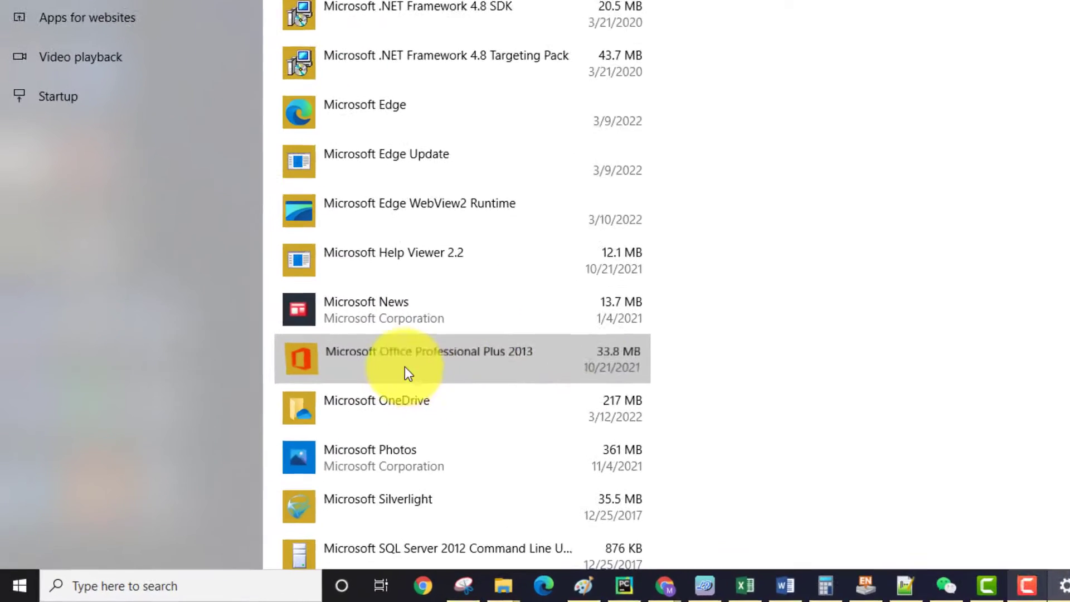
- Uninstall Microsoft Office Professional Plus 2013 and confirm its removal from the computer
{"action": "left_click", "coordinate": [407, 357]}
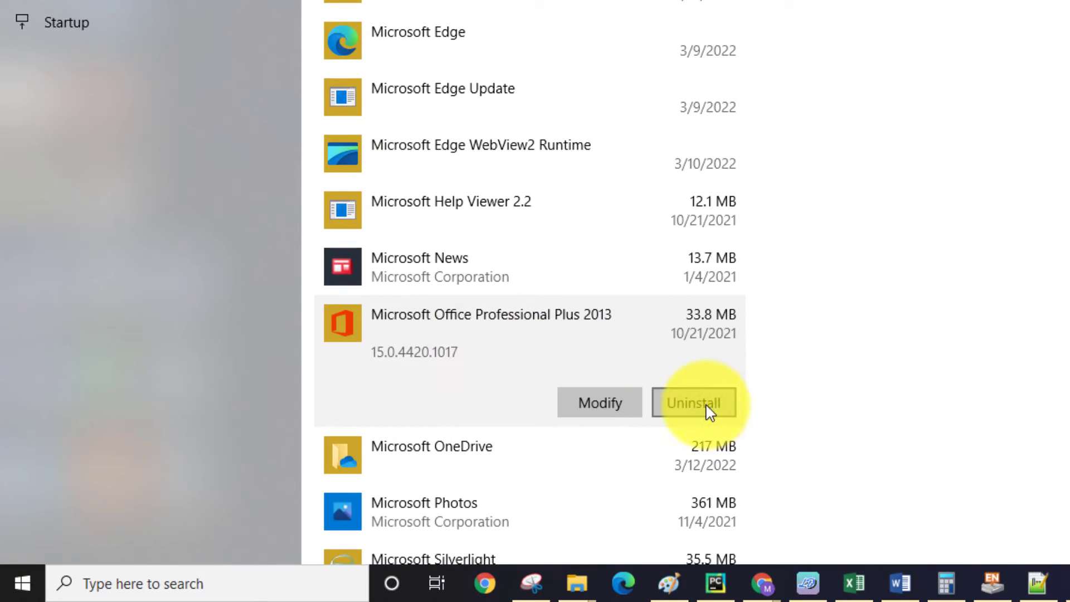
{"action": "left_click", "coordinate": [695, 402]}
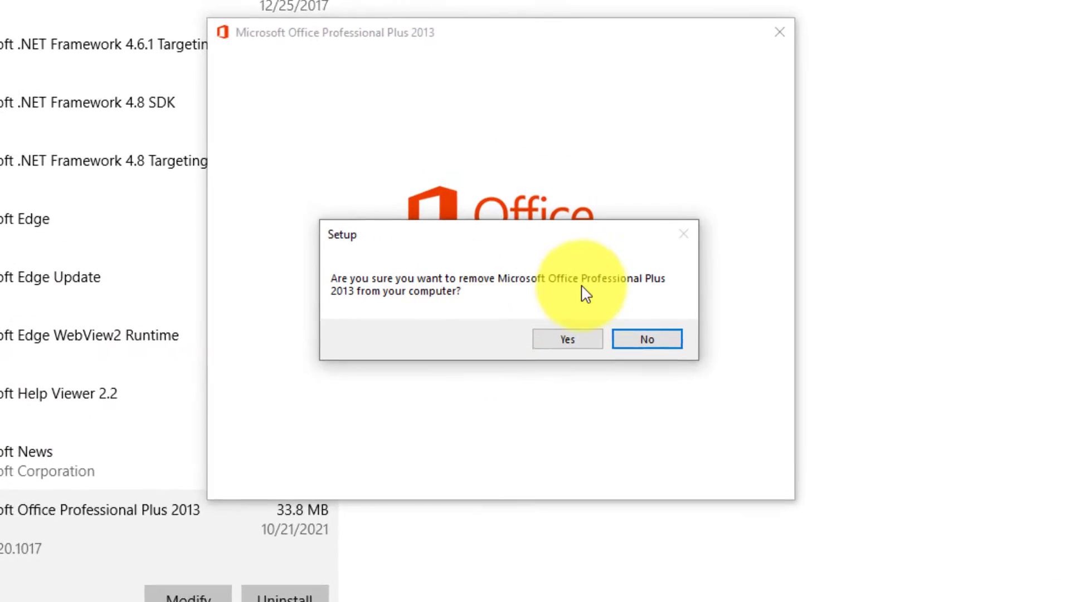
{"action": "left_click", "coordinate": [566, 340]}
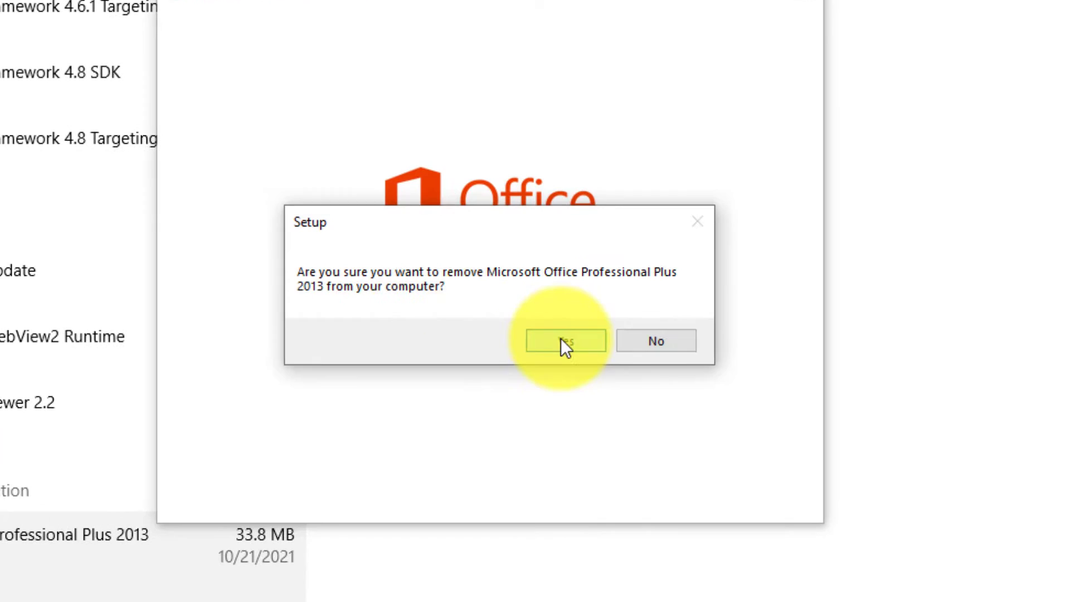
{"action": "left_click", "coordinate": [565, 340]}
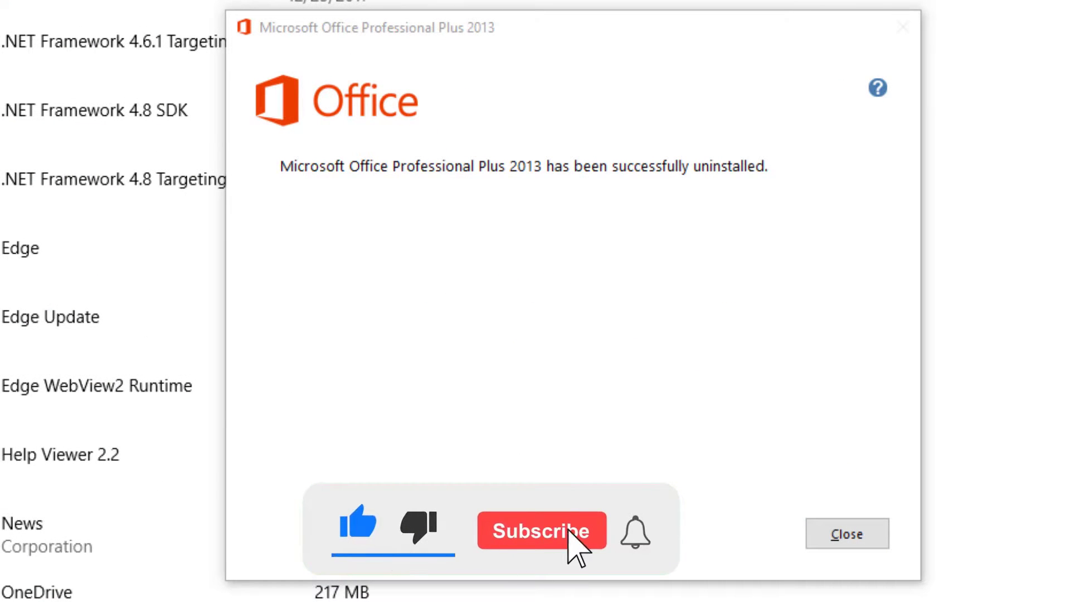
- Dismiss the uninstall completion window and agree to restart the computer now
{"action": "left_click", "coordinate": [541, 530]}
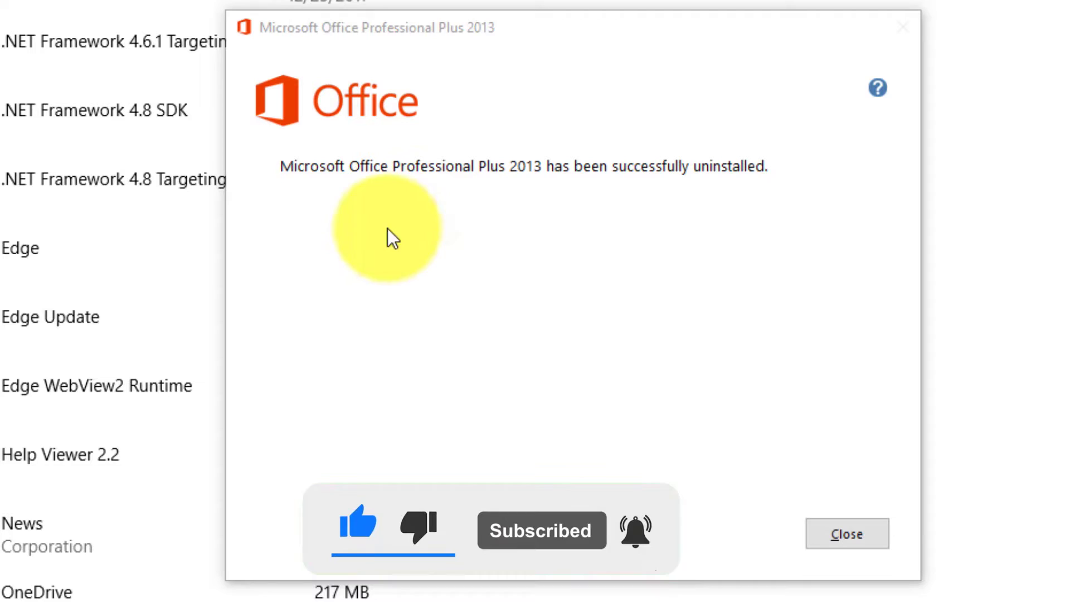
{"action": "left_click", "coordinate": [850, 549]}
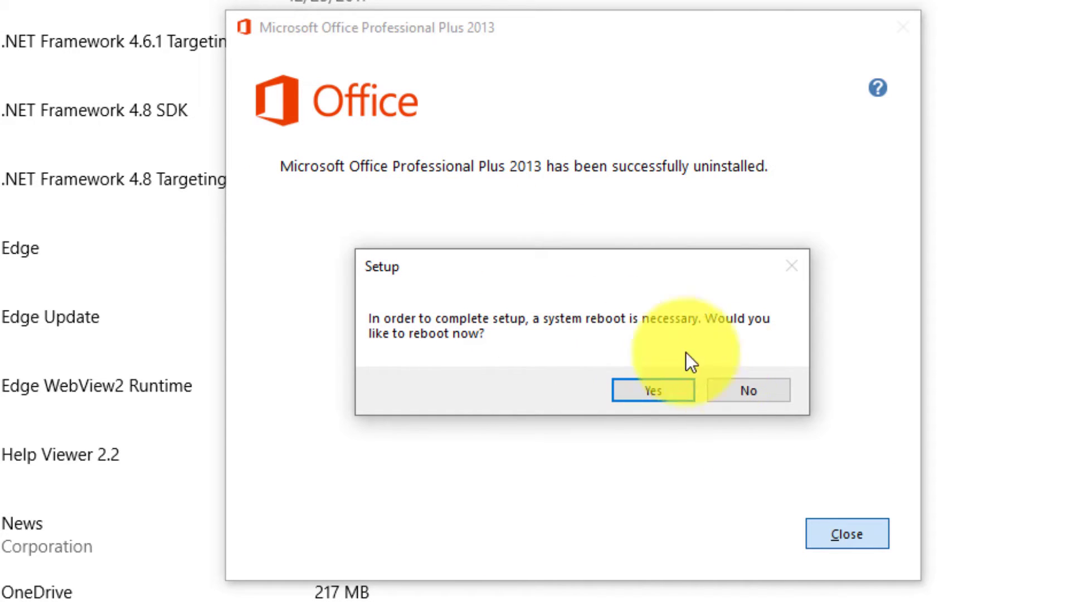
{"action": "left_click", "coordinate": [653, 390]}
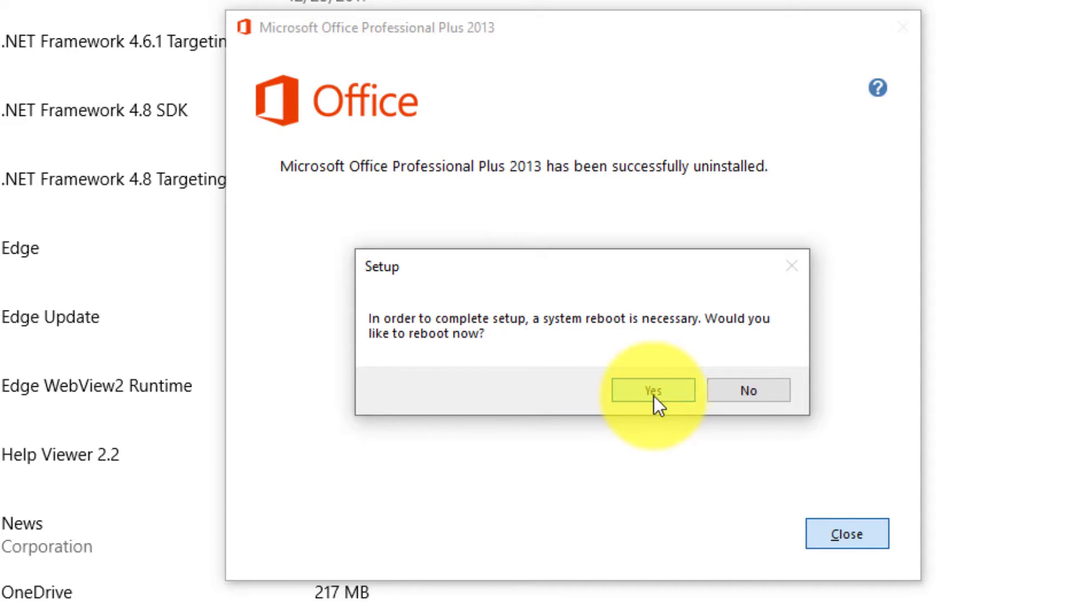
{"action": "left_click", "coordinate": [652, 390]}
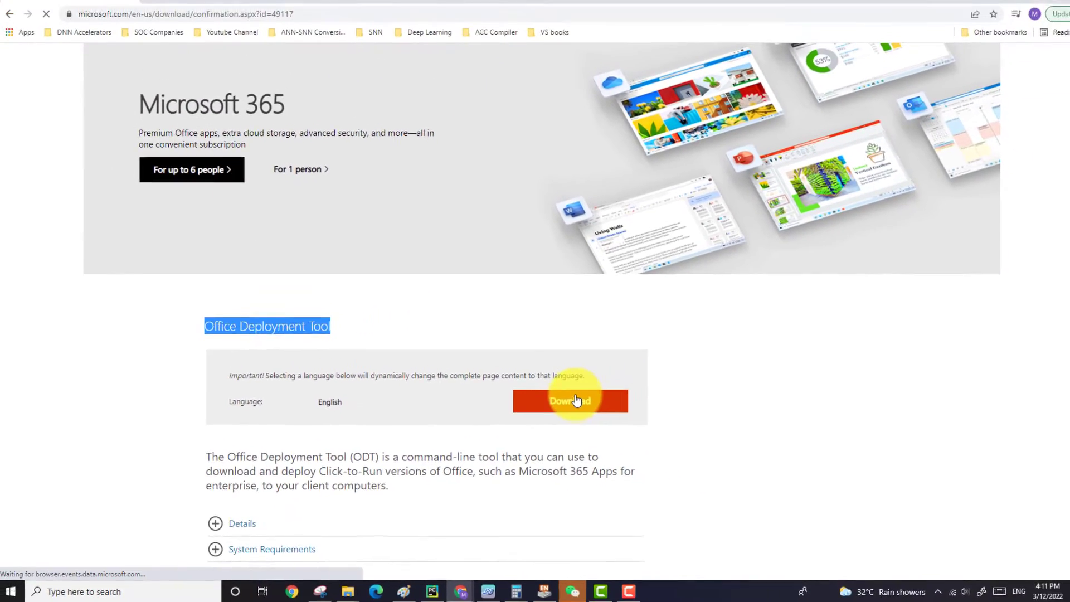
- Download the Office Deployment Tool installer from Microsoft's page in Chrome
{"action": "left_click", "coordinate": [570, 401]}
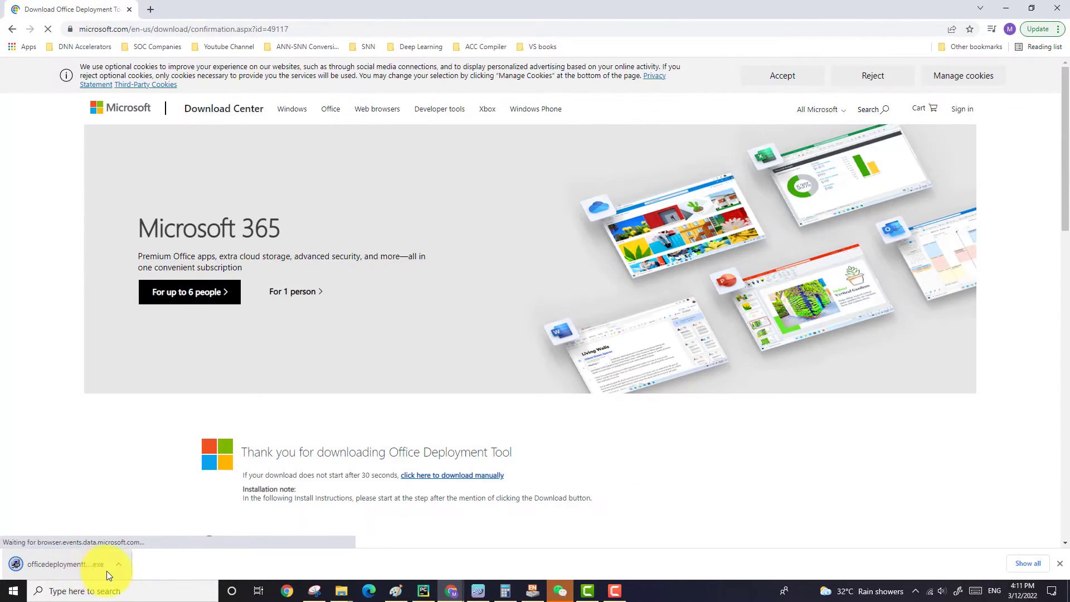
{"action": "left_click", "coordinate": [119, 564]}
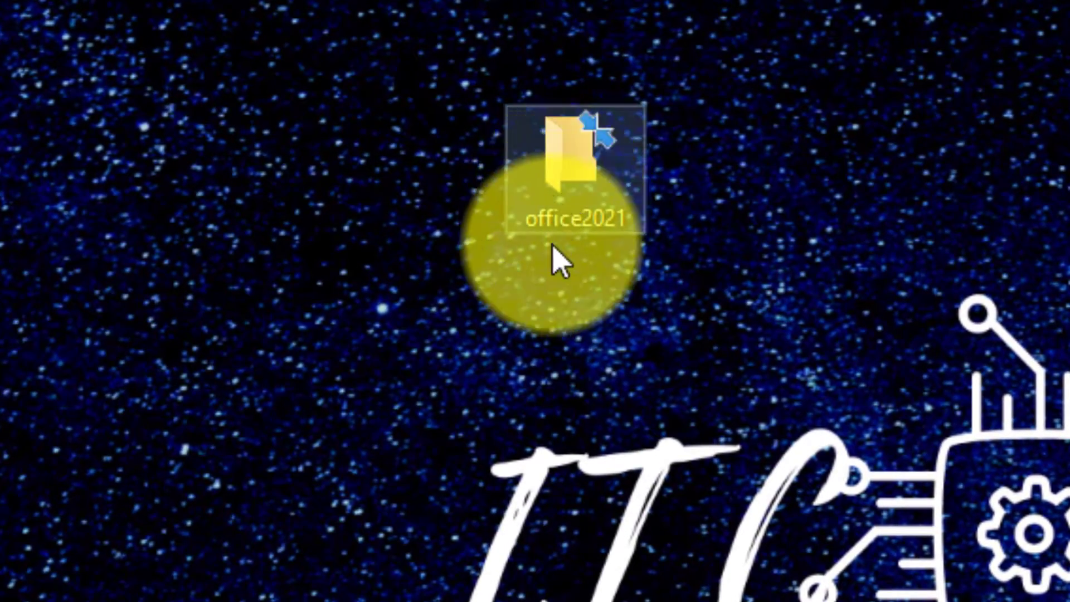
- Run officedeploymenttool.exe, accept the license and extract its files into the desktop office2021 folder
{"action": "double_click", "coordinate": [561, 167]}
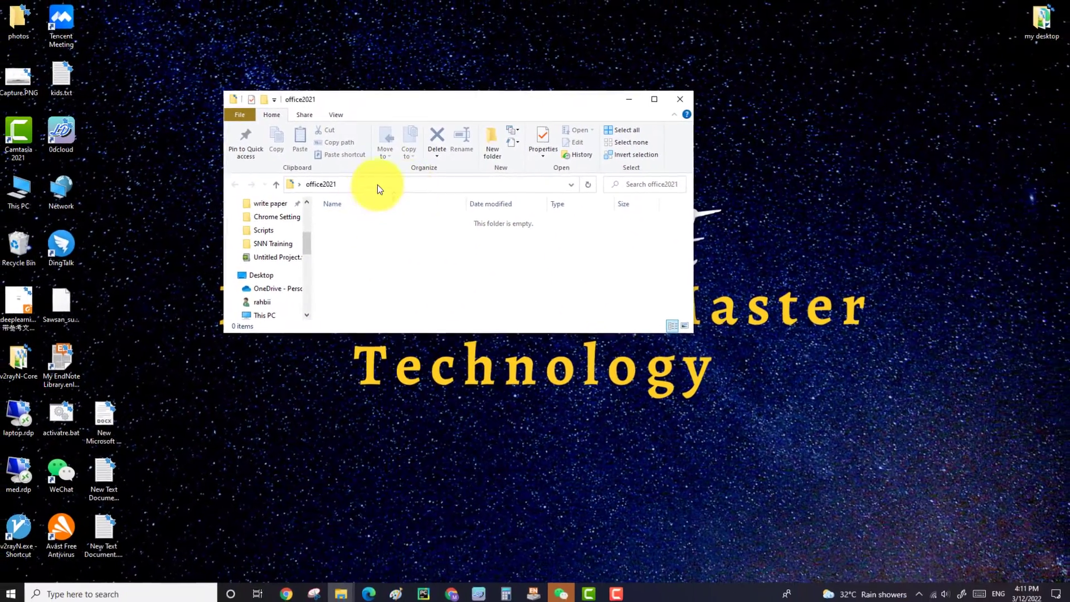
{"action": "right_click", "coordinate": [360, 465]}
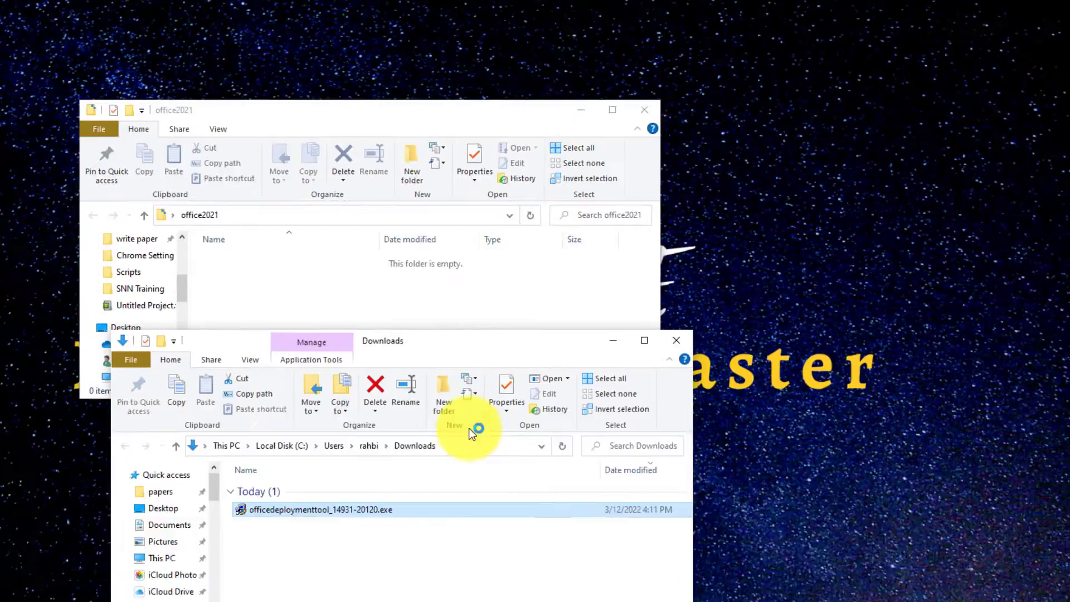
{"action": "double_click", "coordinate": [311, 510]}
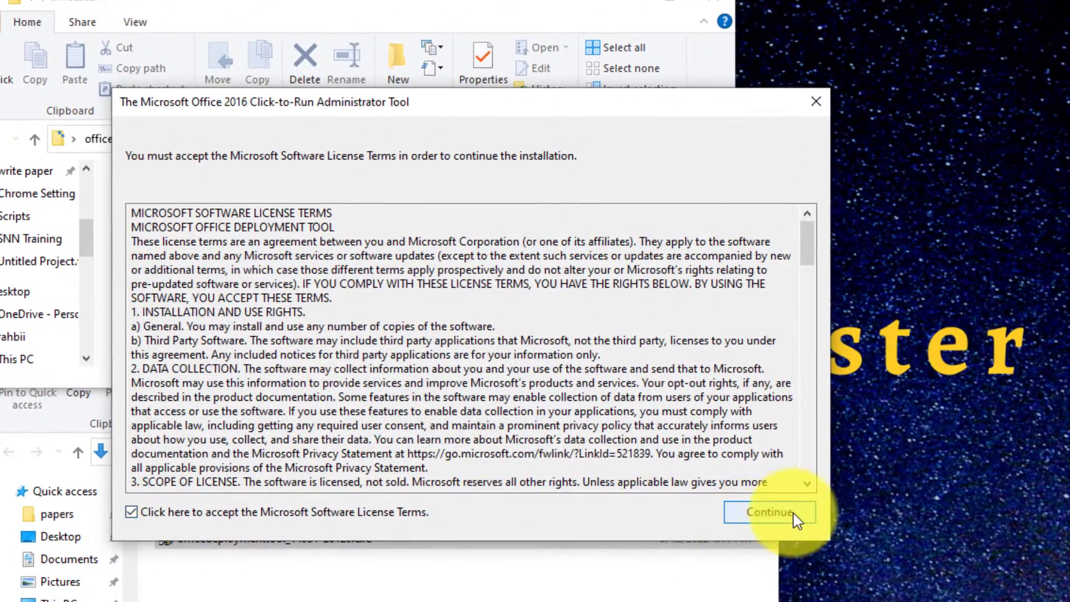
{"action": "left_click", "coordinate": [766, 512]}
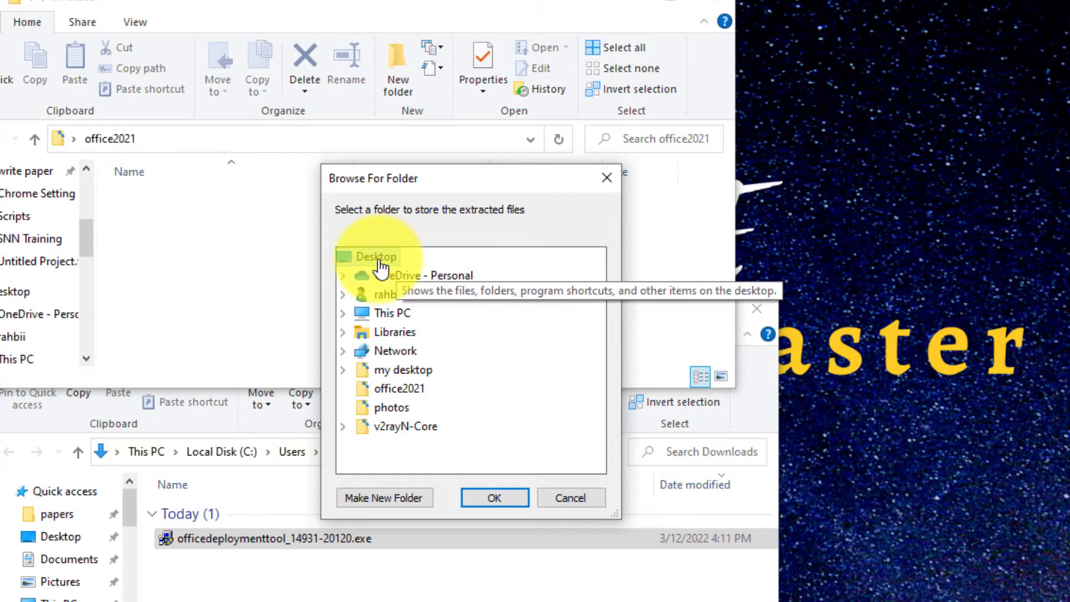
{"action": "mouse_move", "coordinate": [371, 407]}
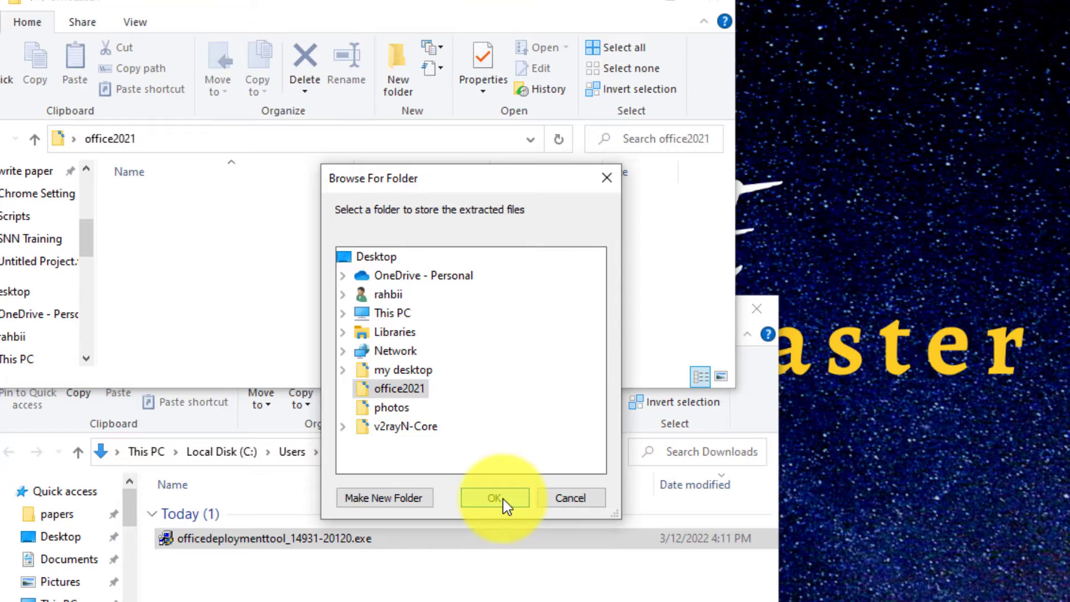
{"action": "left_click", "coordinate": [493, 498]}
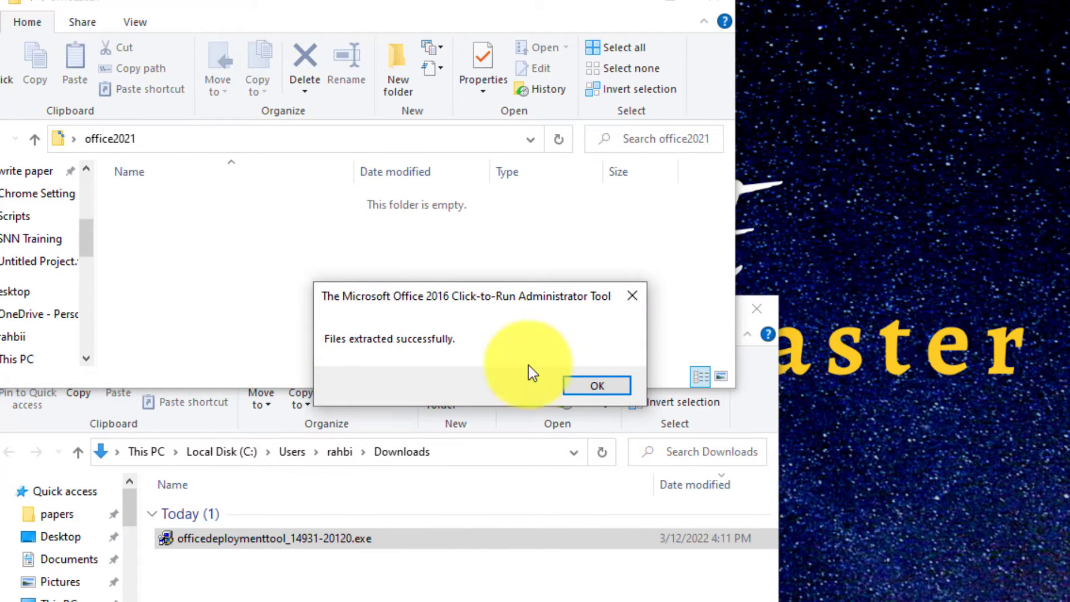
{"action": "left_click", "coordinate": [596, 385]}
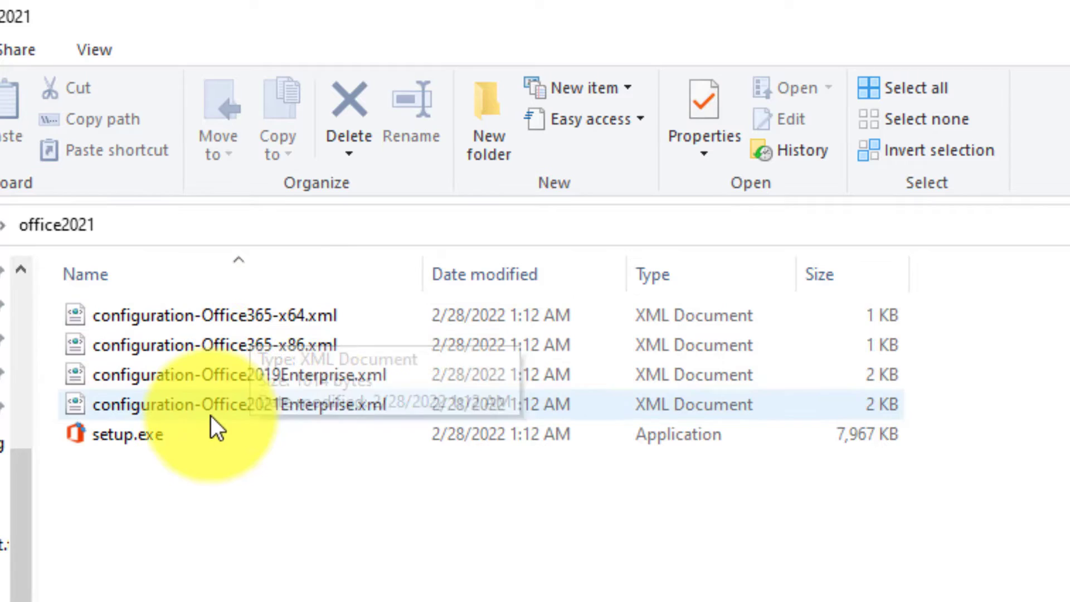
- Delete the Office365 x64, x86 and 2019 configuration XMLs, leaving setup.exe and the 2021 Enterprise XML
{"action": "left_click", "coordinate": [219, 374]}
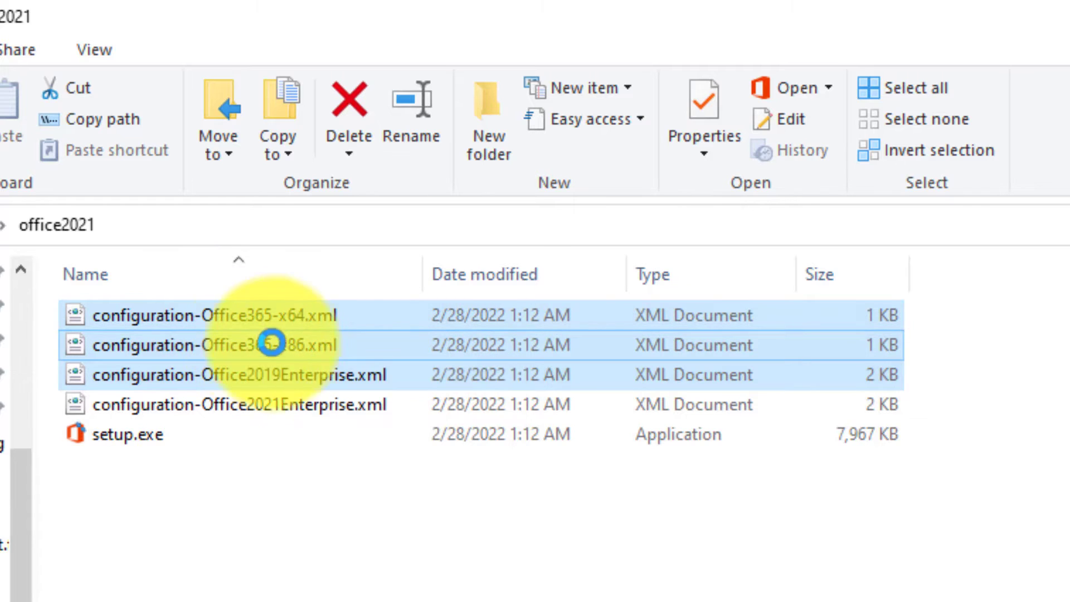
{"action": "right_click", "coordinate": [271, 345]}
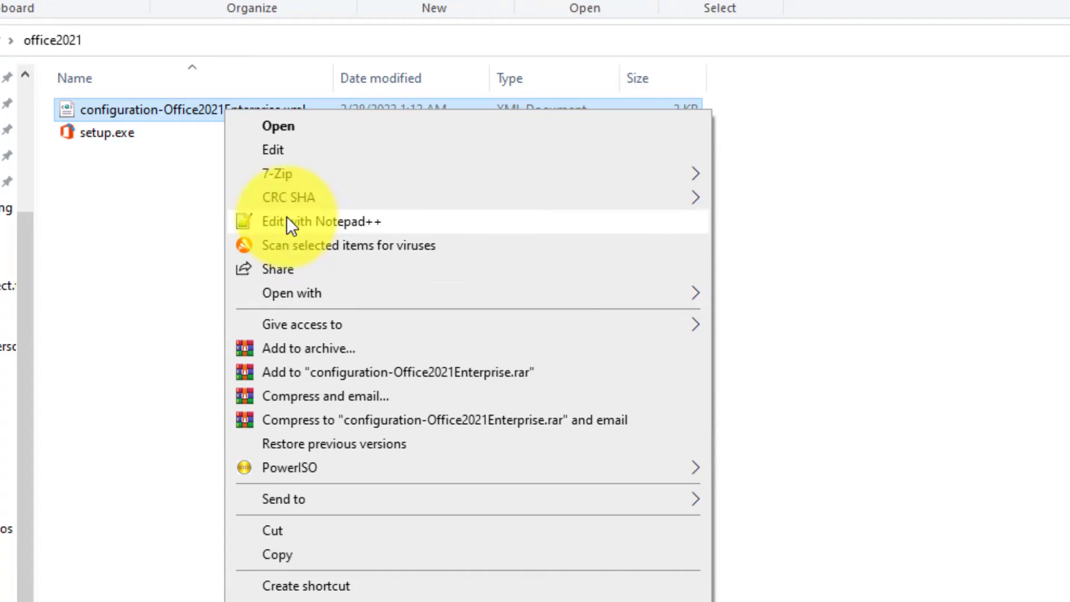
- Check OfficeClientEdition="64" in the 2021 Enterprise XML against This PC's 64-bit system type
{"action": "left_click", "coordinate": [298, 221]}
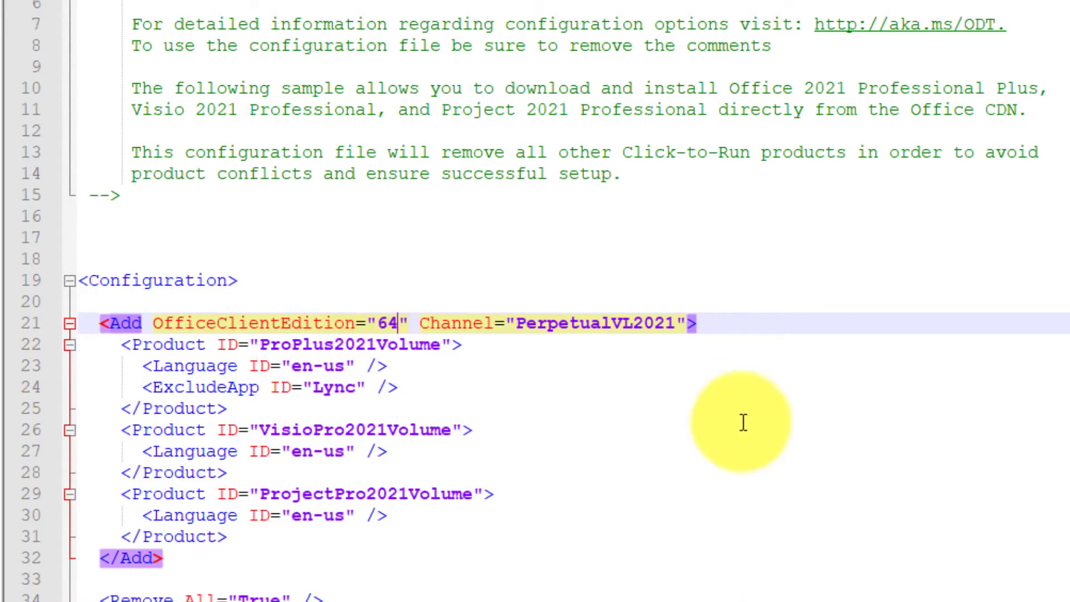
{"action": "key", "text": "Backspace"}
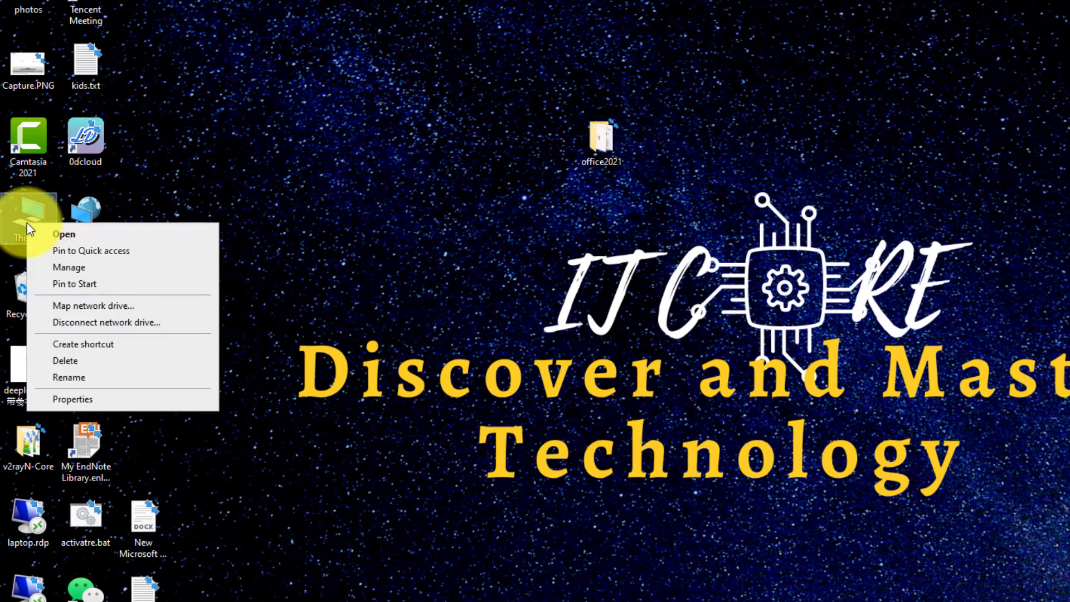
{"action": "left_click", "coordinate": [73, 398]}
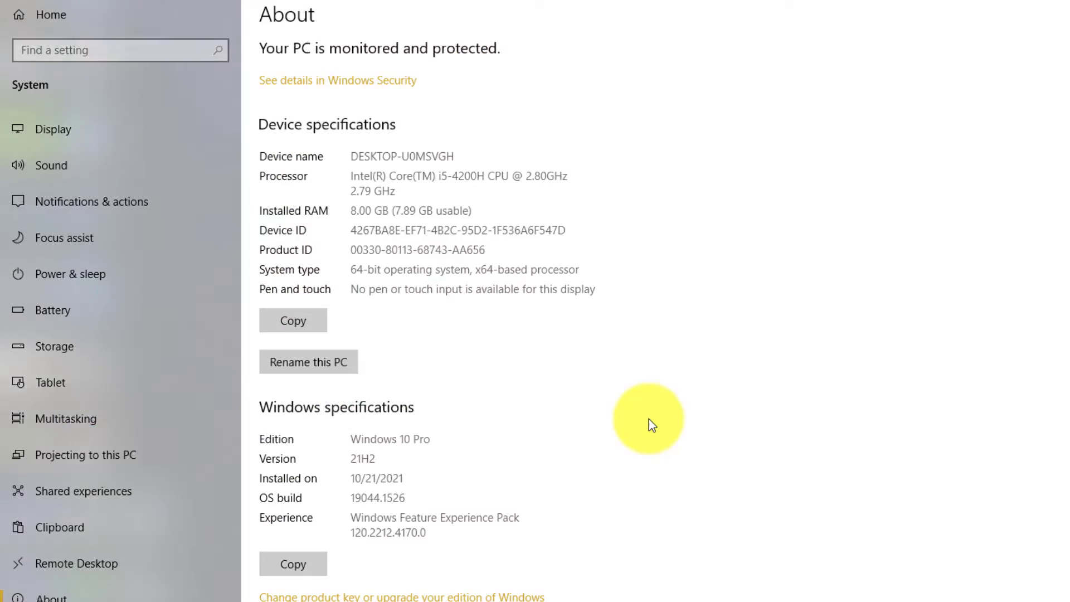
{"action": "mouse_move", "coordinate": [335, 68]}
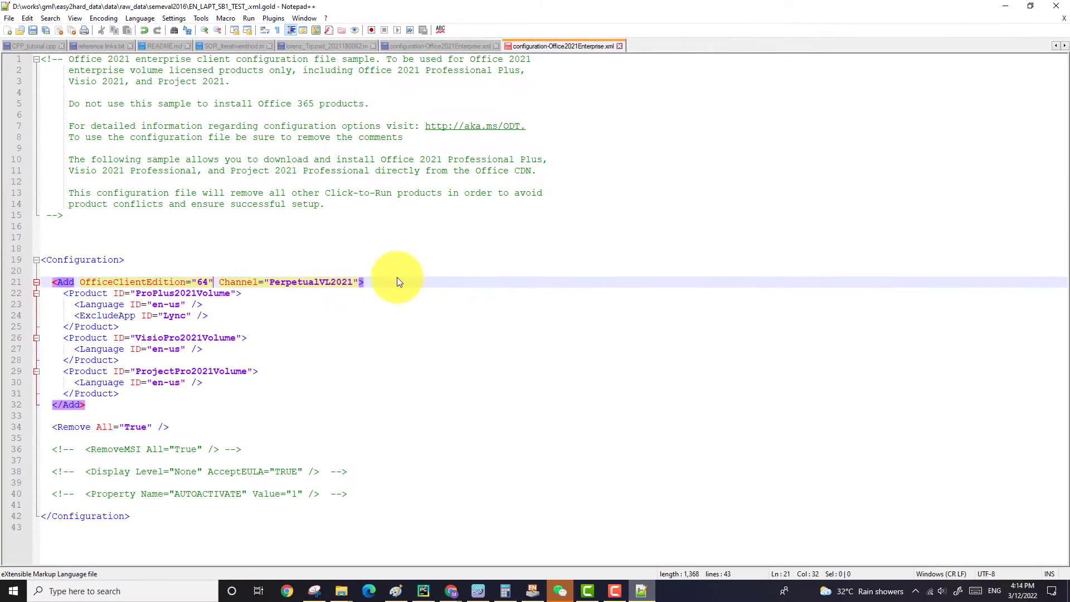
{"action": "left_click", "coordinate": [101, 590]}
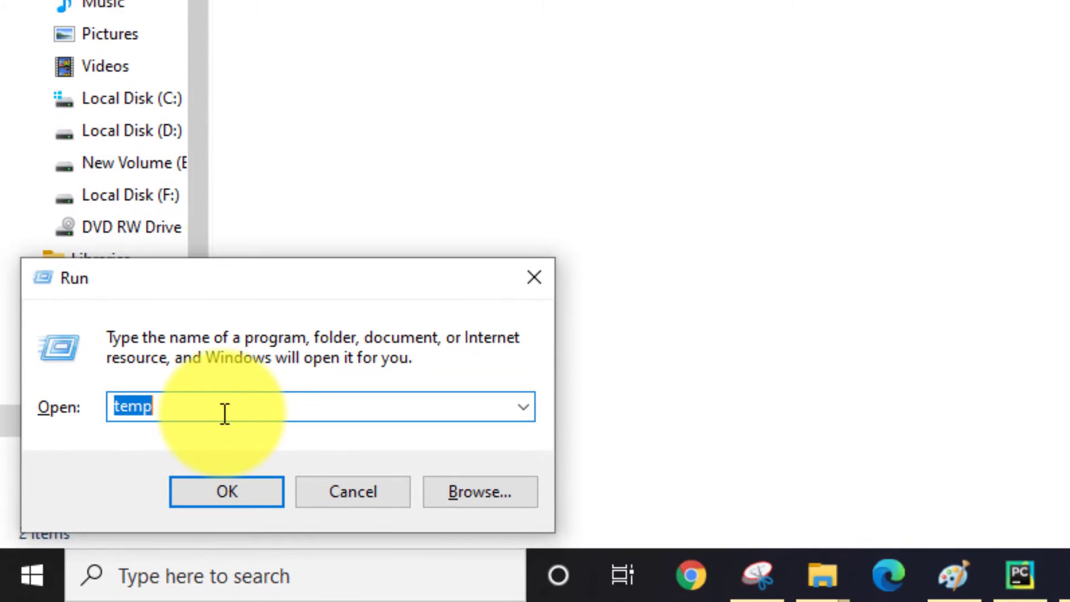
- Launch Command Prompt by running cmd from the Win+R Run box
{"action": "key", "text": "Win+R"}
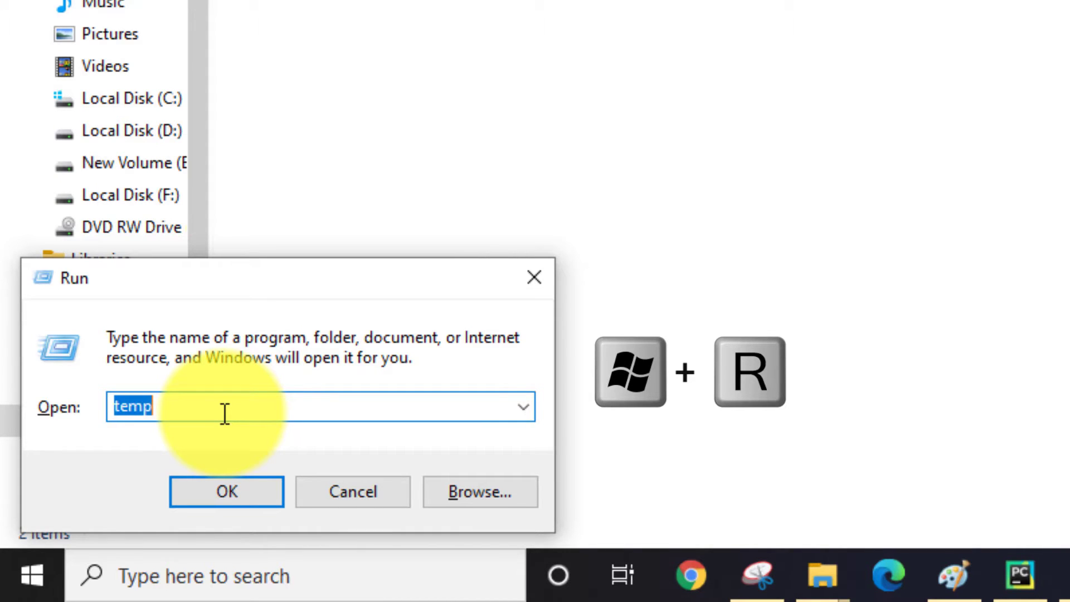
{"action": "type", "text": "c"}
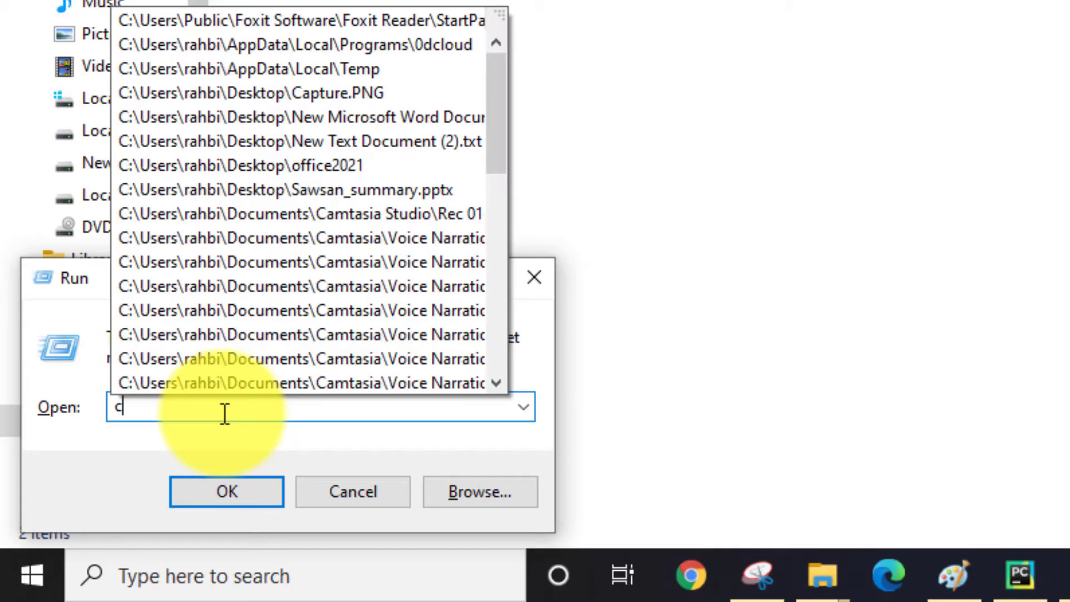
{"action": "type", "text": "md"}
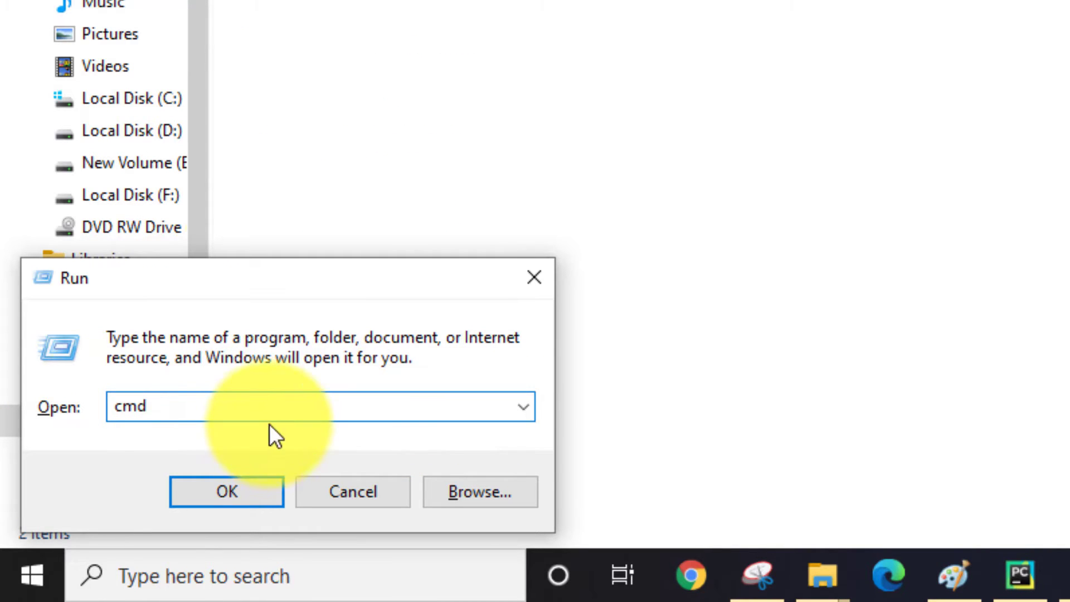
{"action": "left_click", "coordinate": [226, 491]}
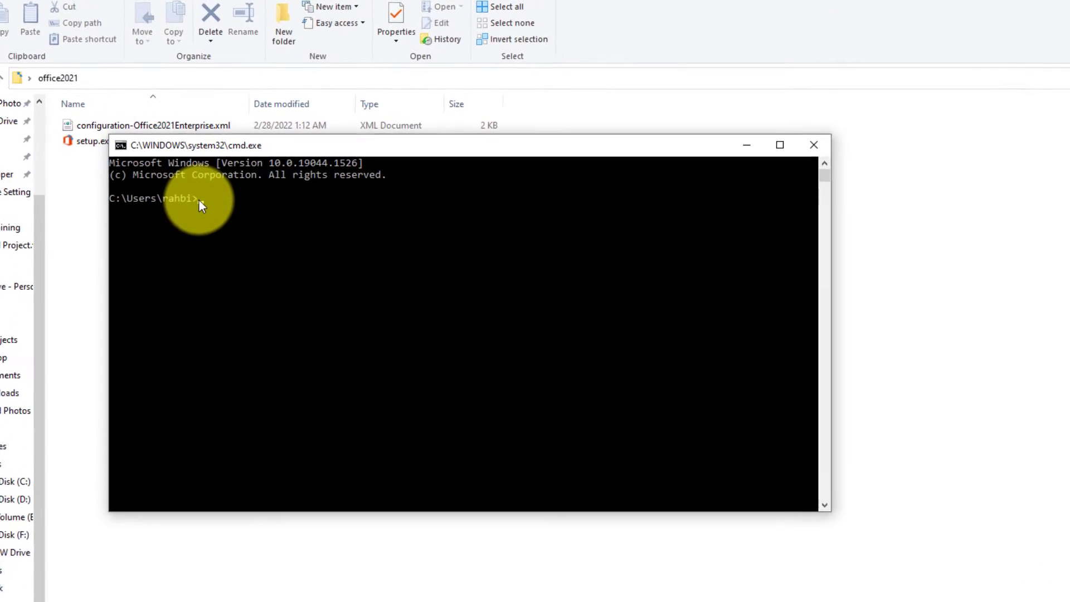
- Go to Desktop\office2021 and run .\setup.exe /configure .\configuration-Office2021Enterprise.xml to start the Office download
{"action": "type", "text": "cd Desktop\\office2021"}
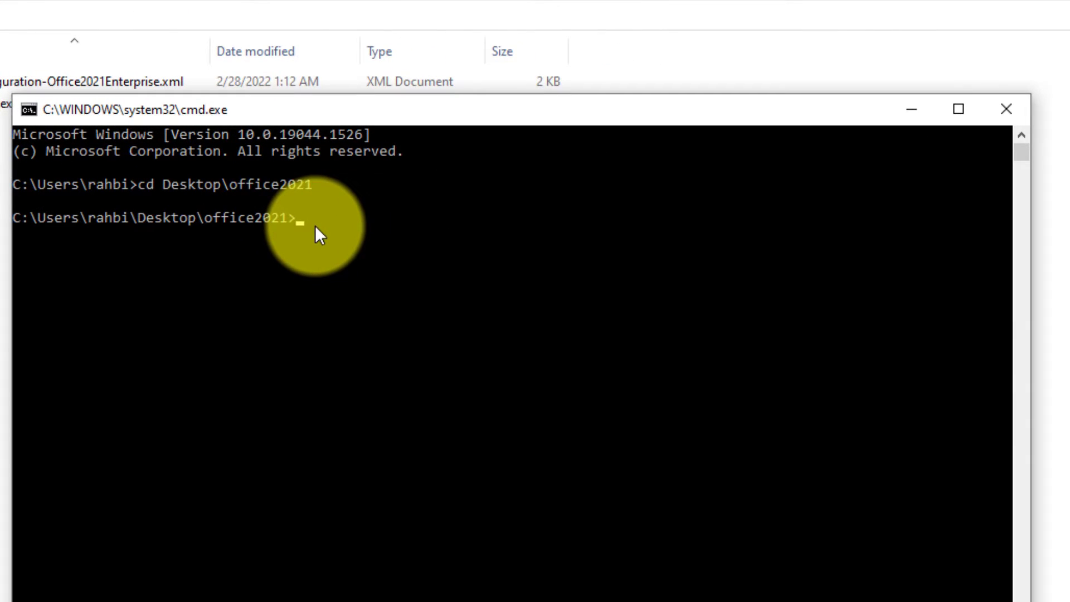
{"action": "type", "text": ".\\setup.exe /configure .\\configuration-Office2021Enterprise.xml"}
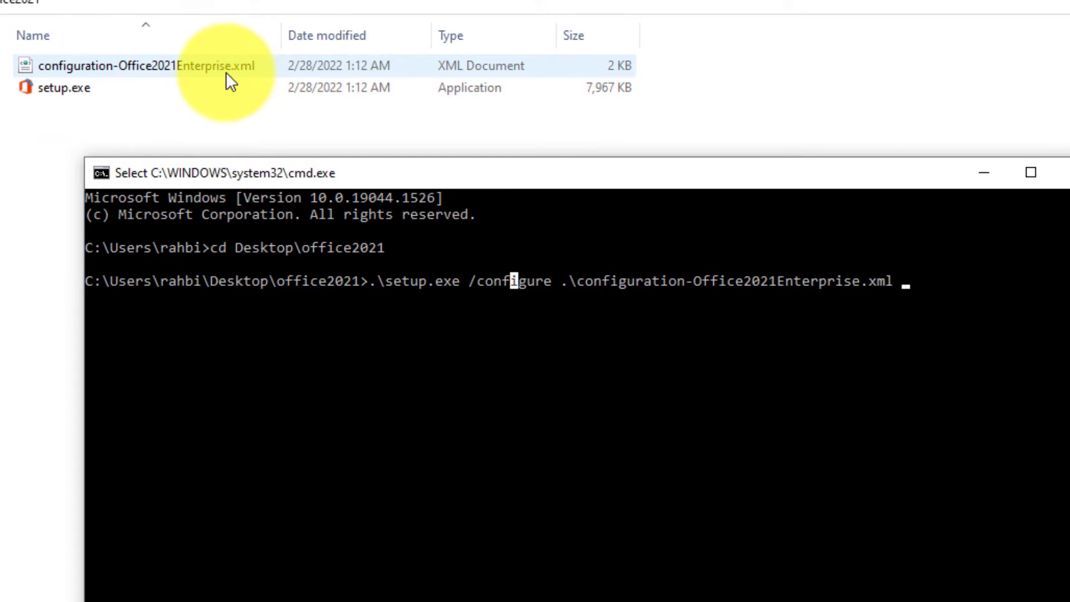
{"action": "key", "text": "Enter"}
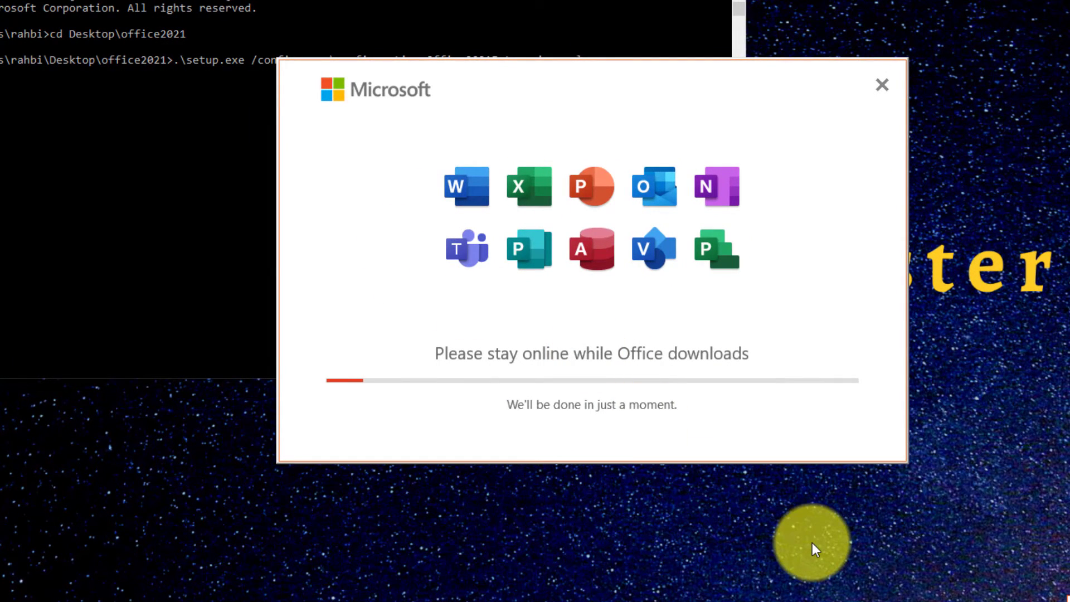
{"action": "mouse_move", "coordinate": [560, 368]}
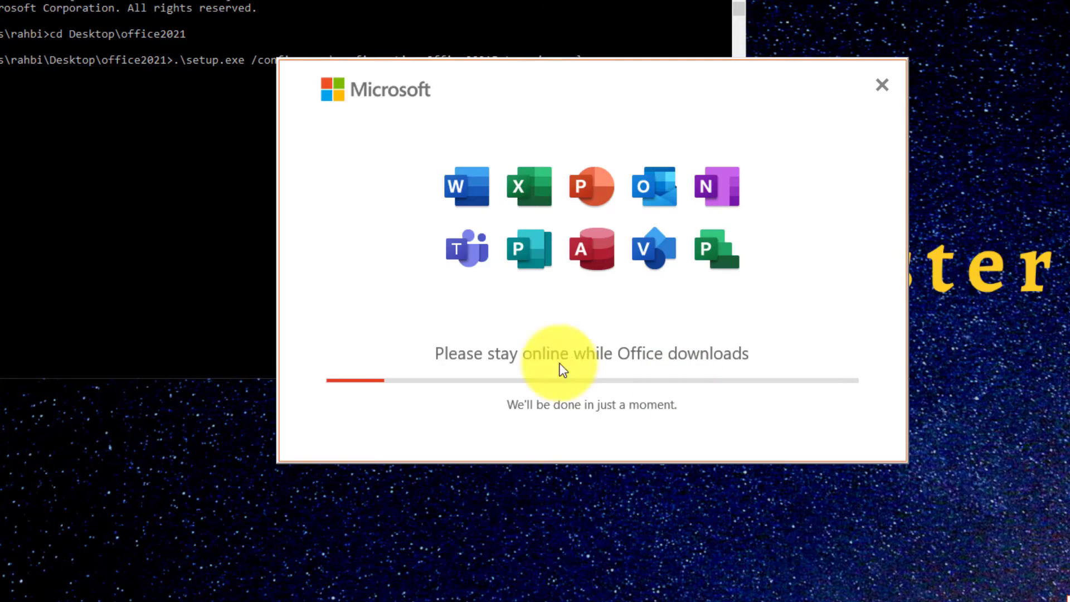
{"action": "mouse_move", "coordinate": [812, 407]}
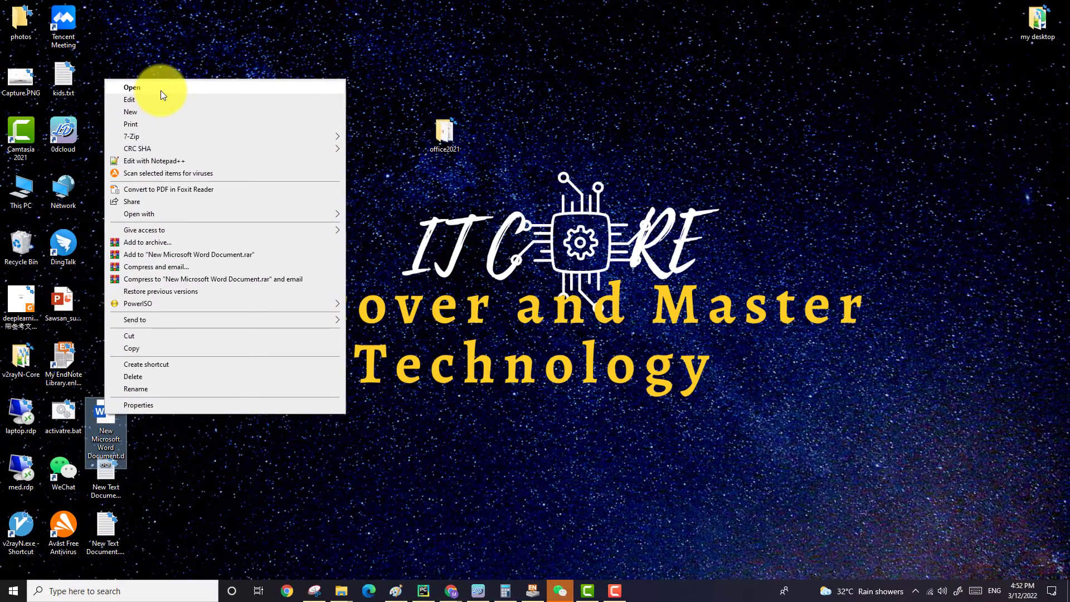
- Open the desktop Word document and accept the Office LTSC Professional Plus 2021 license
{"action": "left_click", "coordinate": [132, 87]}
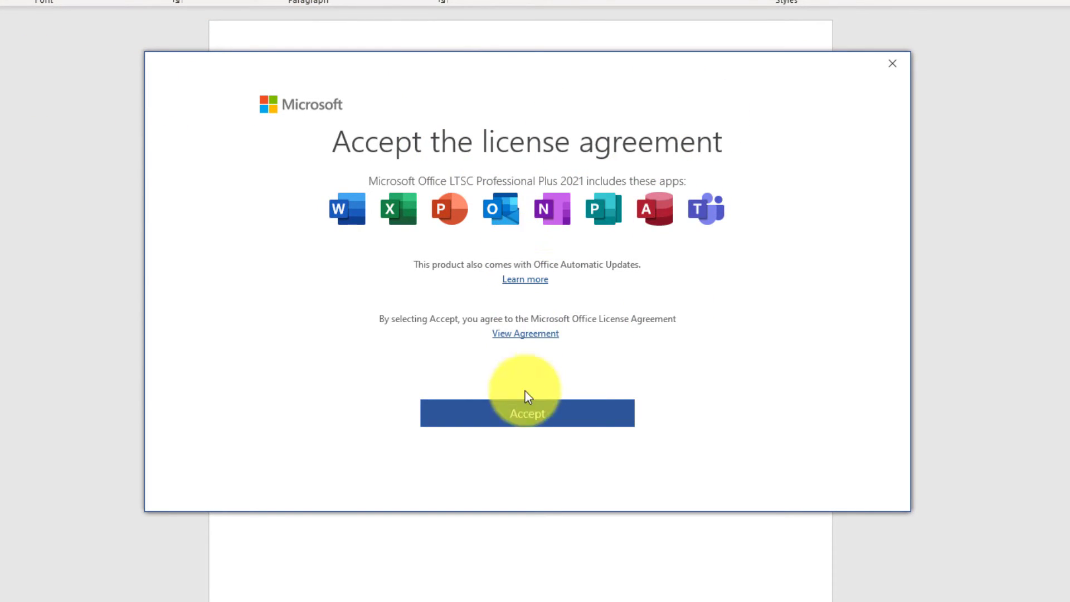
{"action": "left_click", "coordinate": [527, 412]}
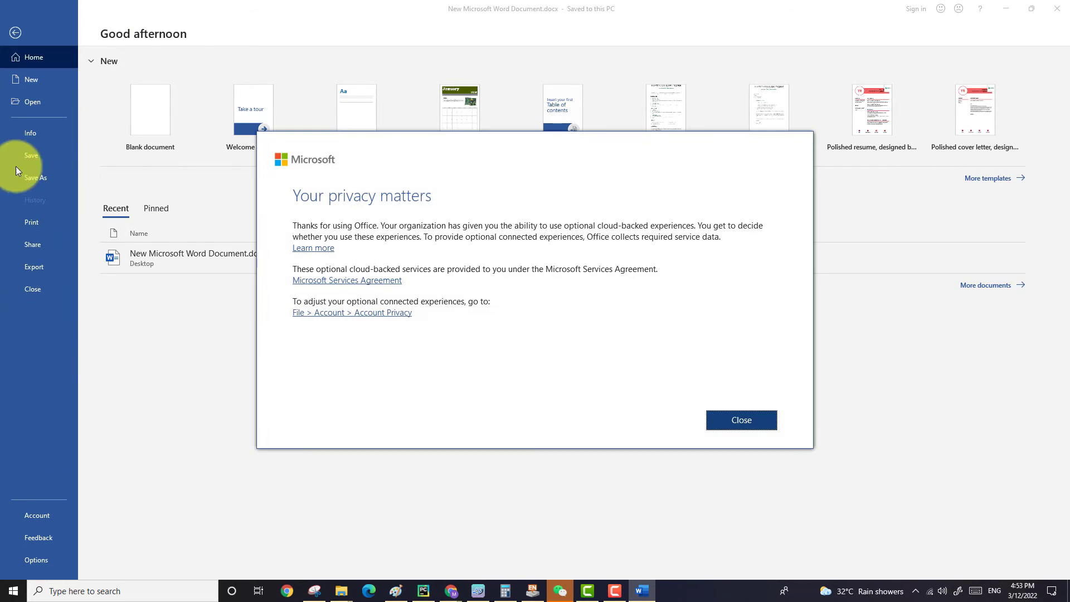
{"action": "mouse_move", "coordinate": [417, 228]}
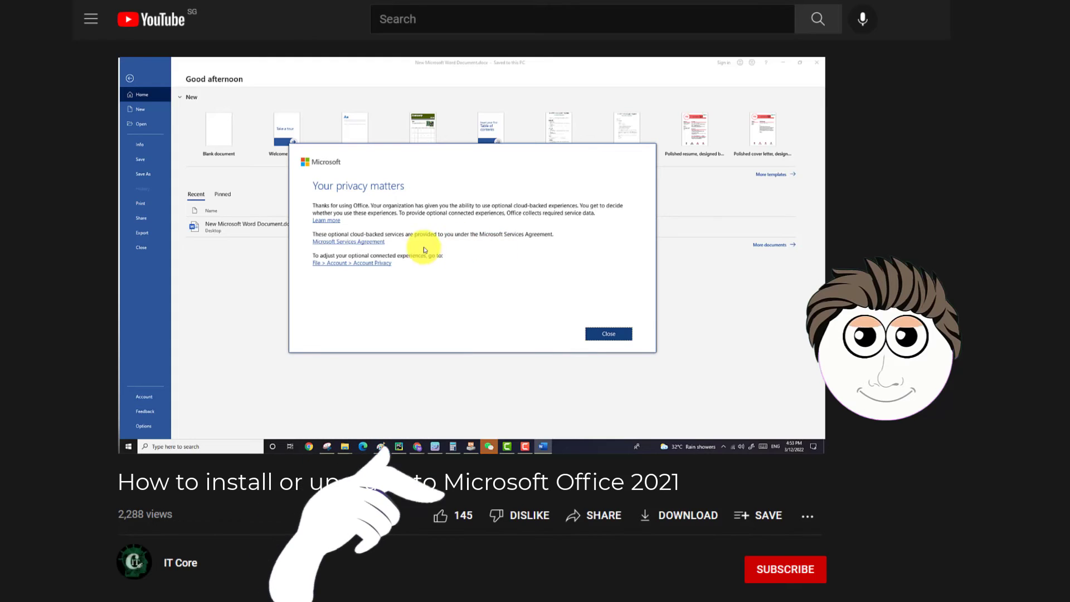
- Dismiss Word's 'Your privacy matters' notice to reach the blank document and subscribe to the channel
{"action": "left_click", "coordinate": [608, 334]}
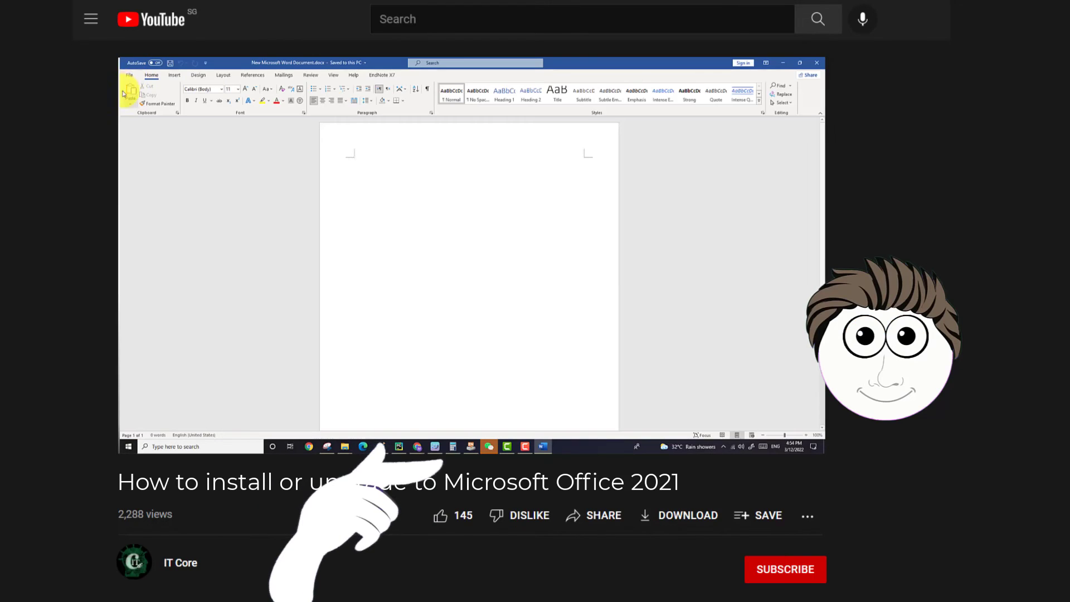
{"action": "left_click", "coordinate": [129, 75]}
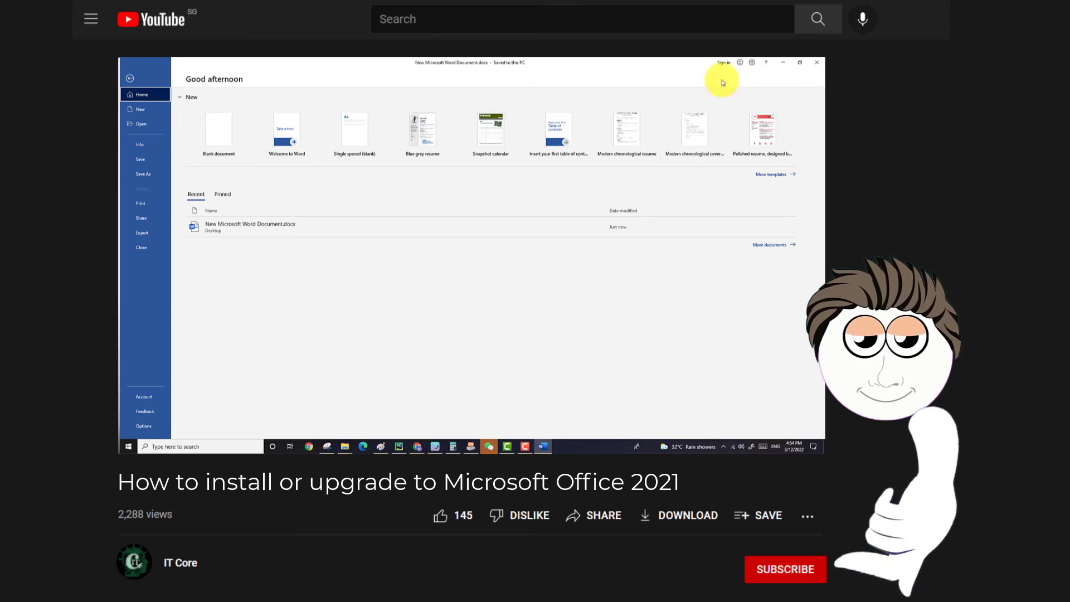
{"action": "left_click", "coordinate": [218, 128]}
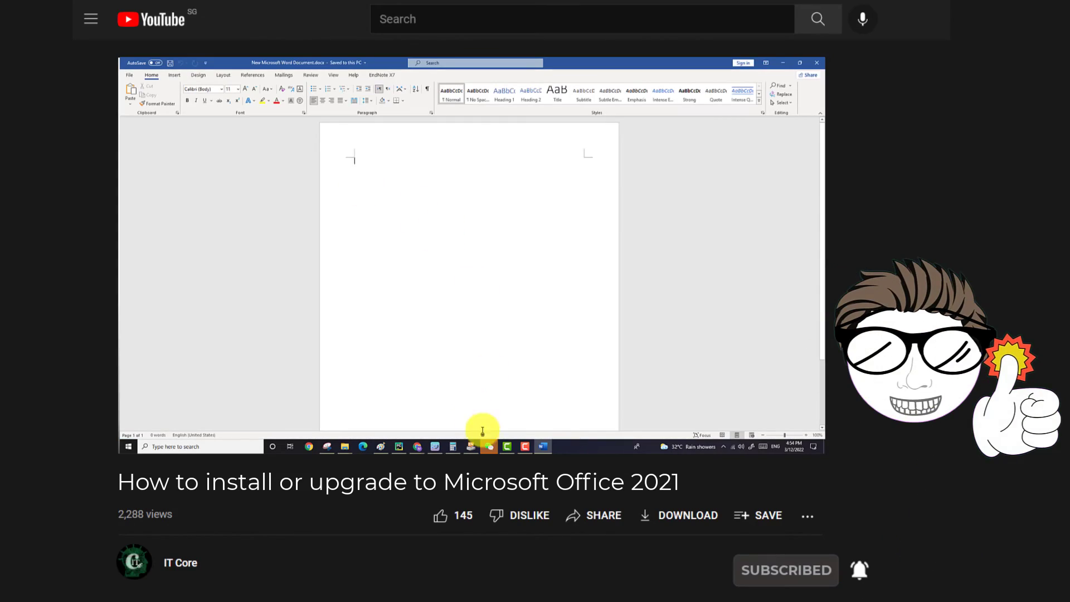